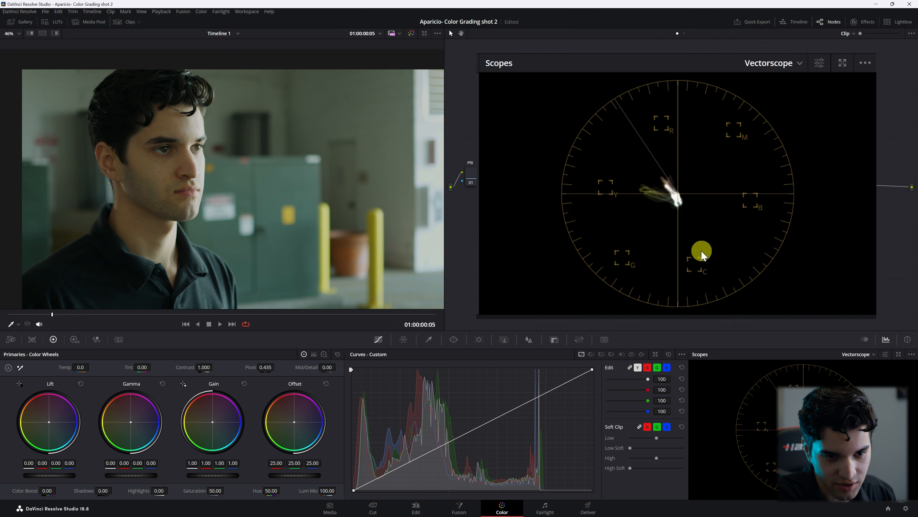
- Switch to the Edit page to show the timeline holding 'Shot to Grade.mov'
click(415, 507)
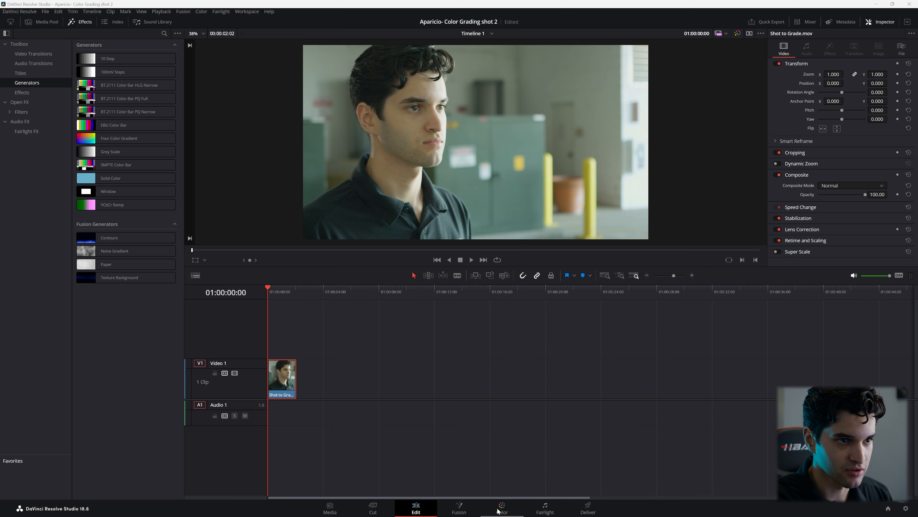
- Return to the Color page and label the serial nodes PRI and CURVES
click(501, 508)
text(P)
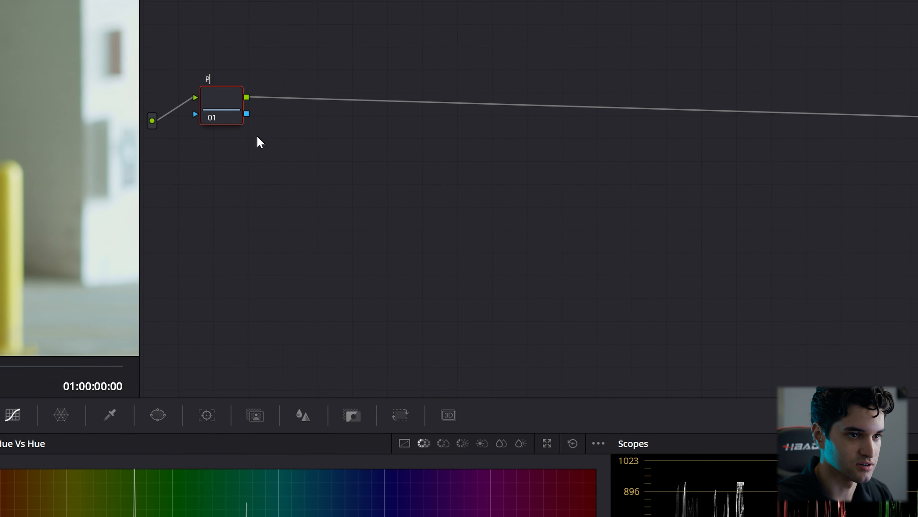
text(RI)
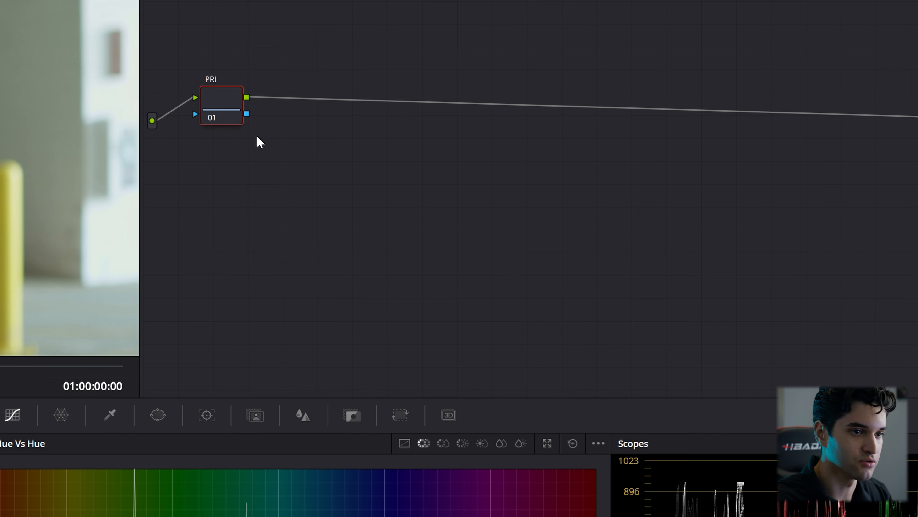
drag(222, 105, 217, 101)
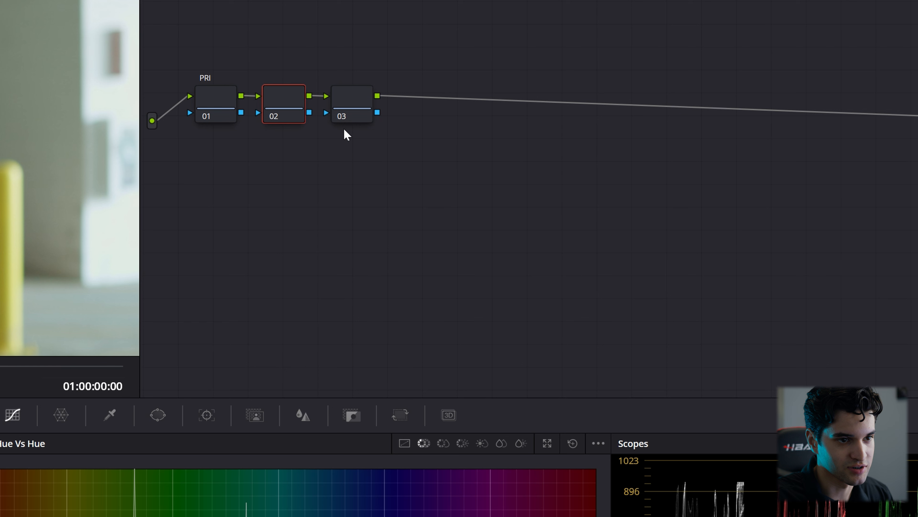
text(C*URVES)
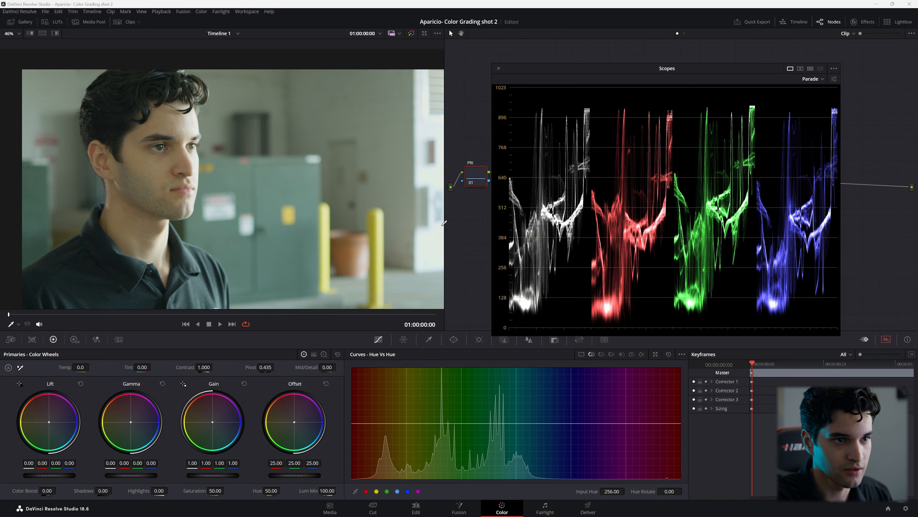
mouse_move(221, 479)
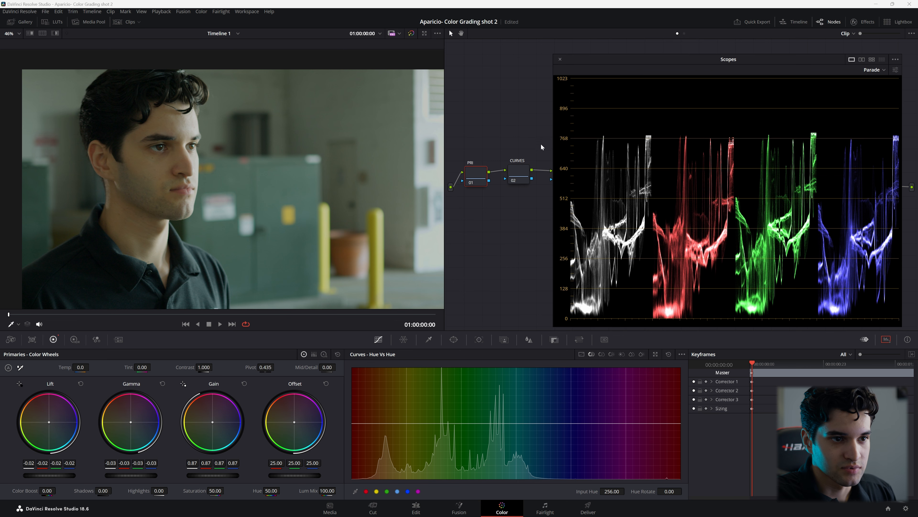
- Shape a contrast curve on the CURVES node, lowering the black point and adjusting highlights
click(496, 340)
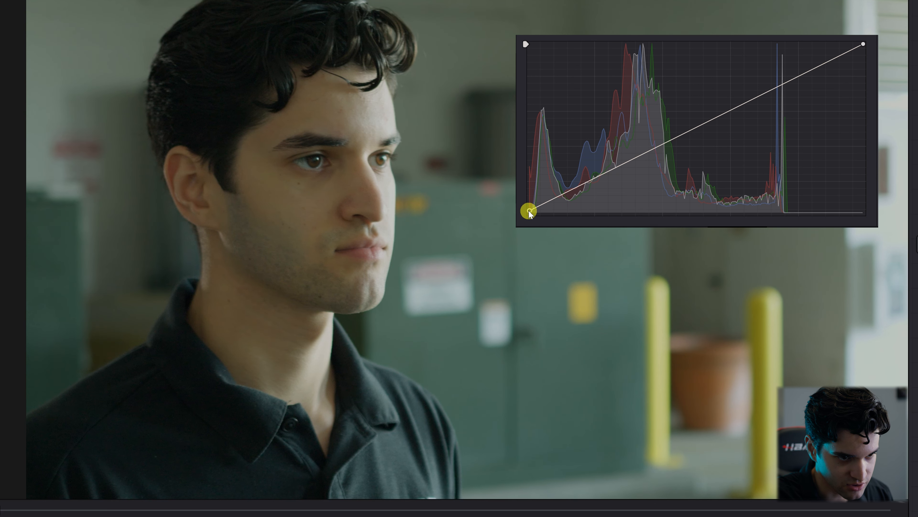
drag(527, 211, 525, 212)
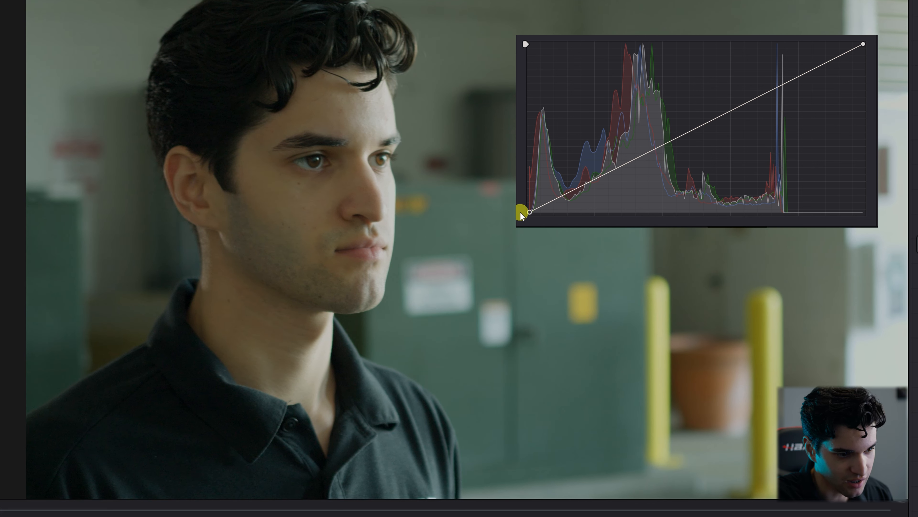
drag(521, 211, 600, 178)
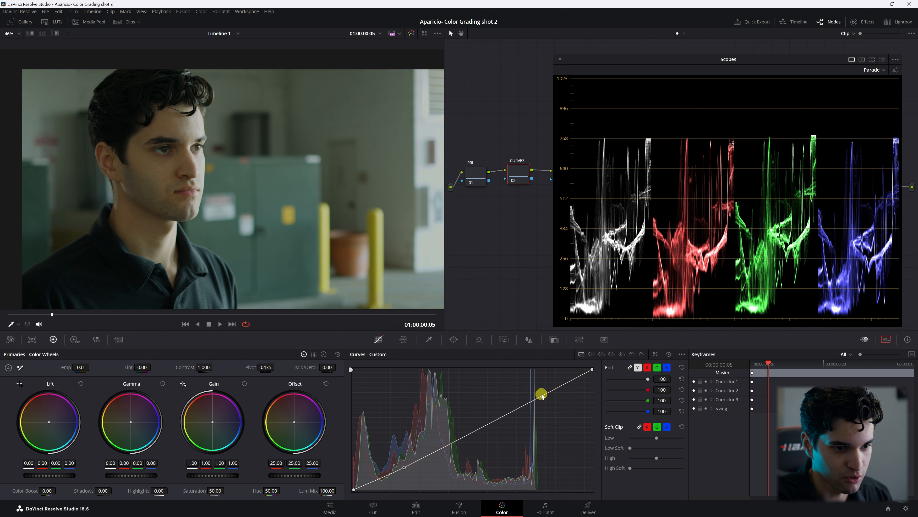
drag(540, 392, 537, 394)
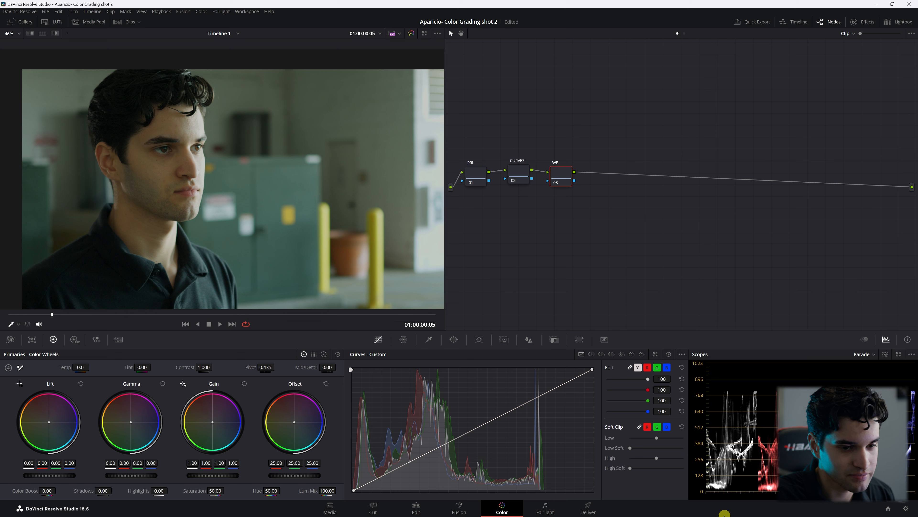
- Switch the scope from Parade to Vectorscope and enable the skin tone indicator line
click(862, 354)
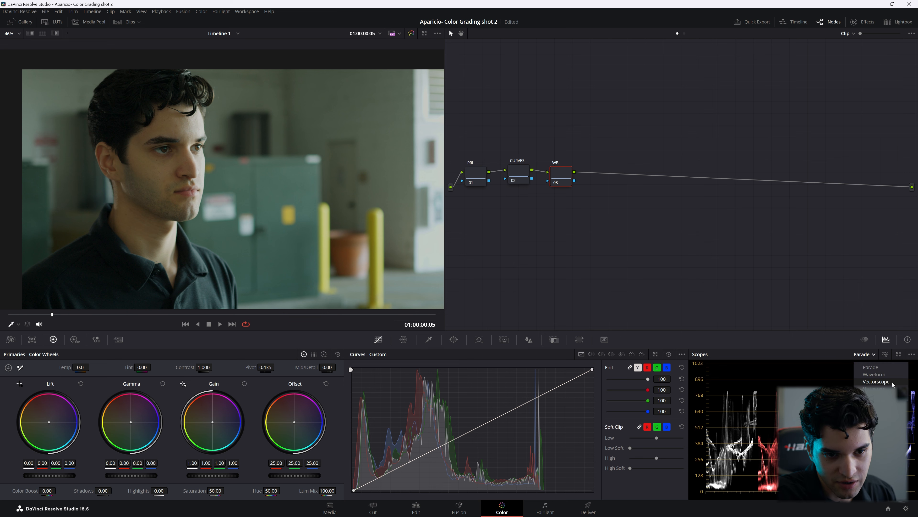
click(876, 381)
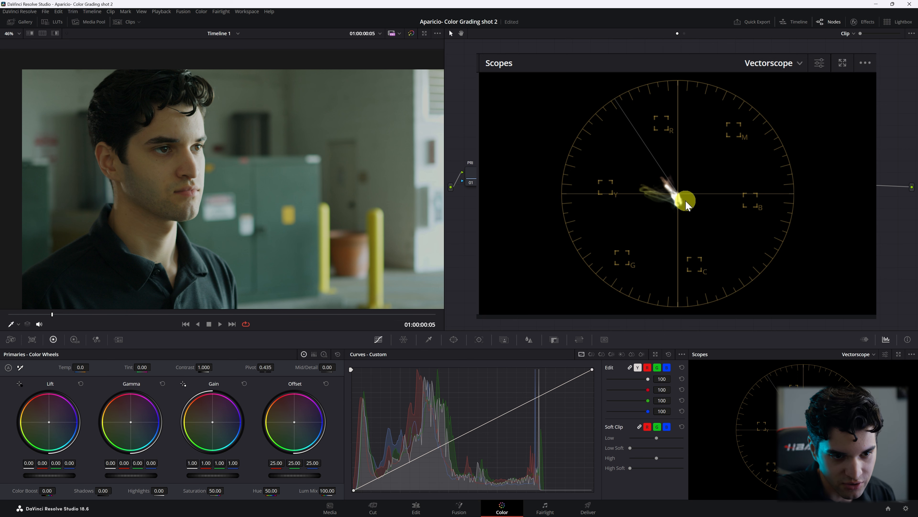
click(820, 63)
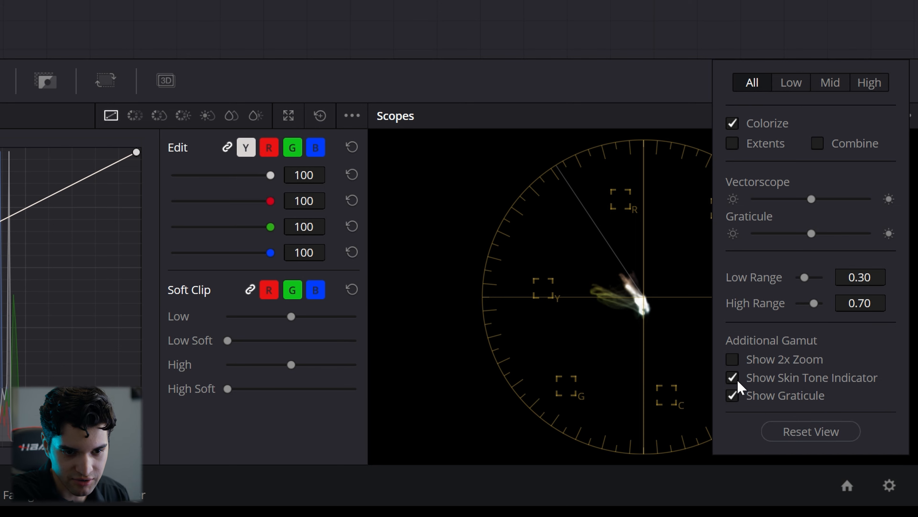
click(731, 378)
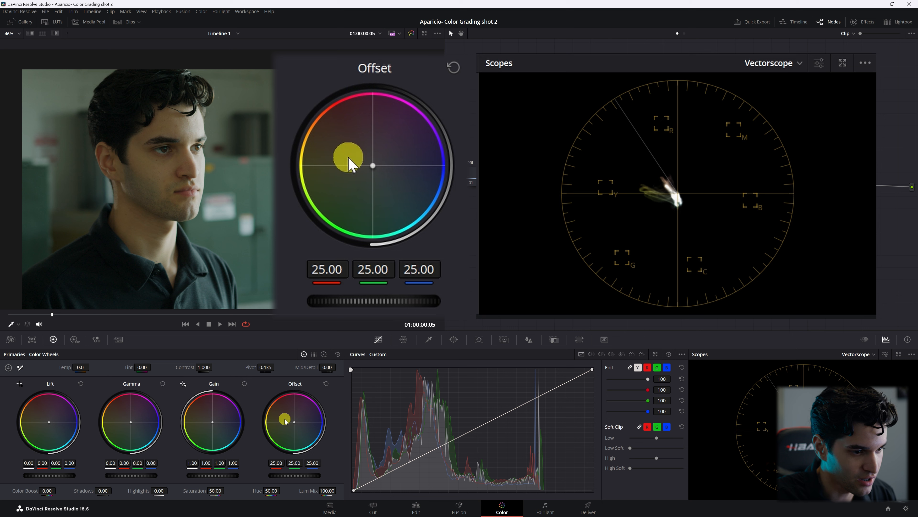
- Push the WB node's Offset wheel toward magenta to roughly 25.92 red, 23.06 green, 27.78 blue
drag(349, 159, 375, 158)
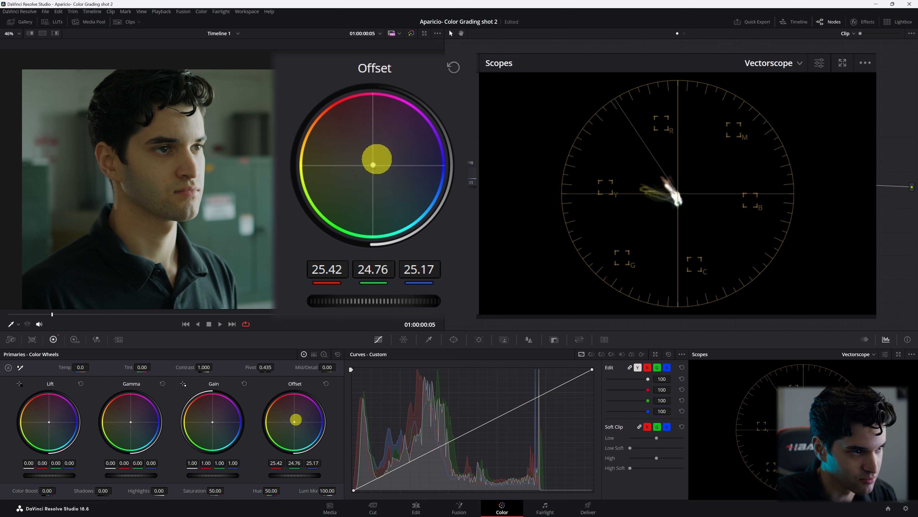
drag(374, 159, 381, 153)
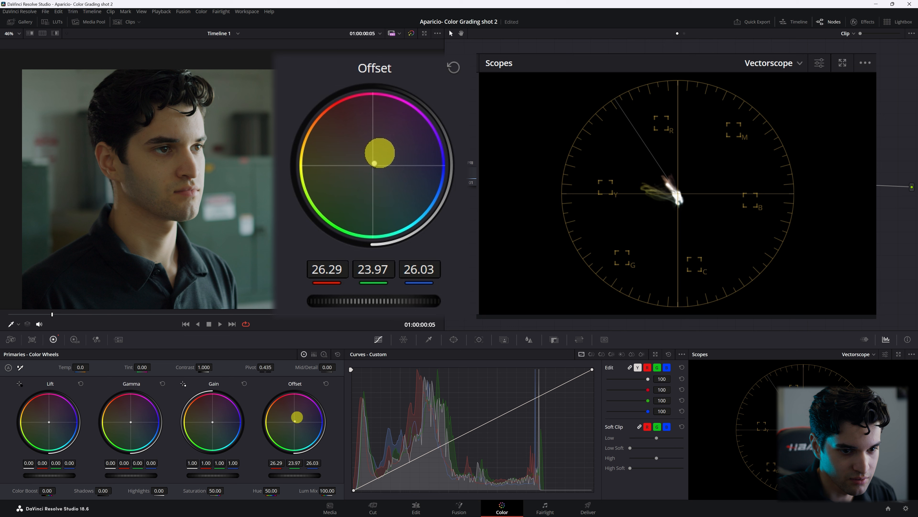
drag(381, 154, 393, 144)
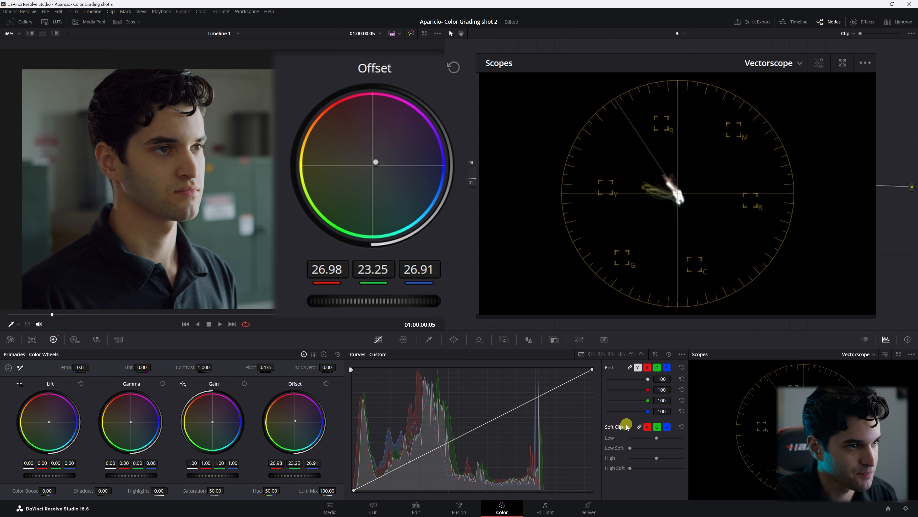
drag(376, 162, 389, 170)
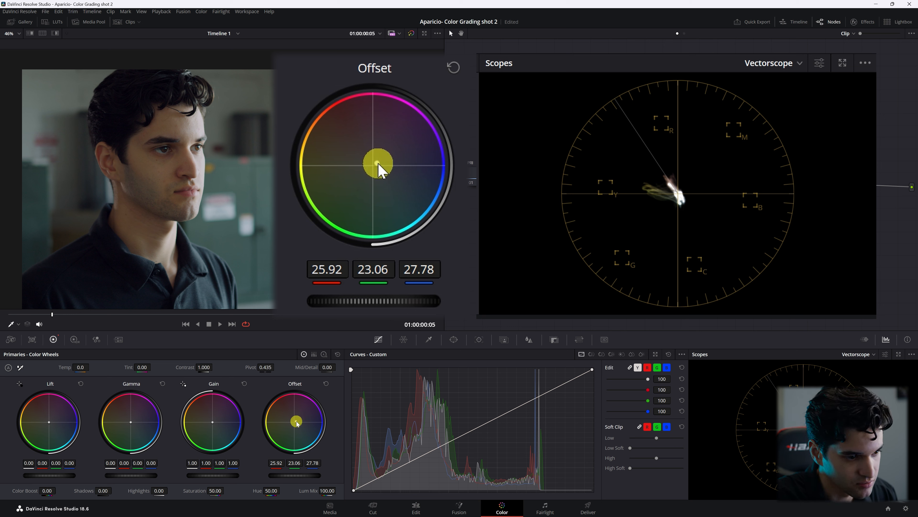
drag(378, 165, 376, 161)
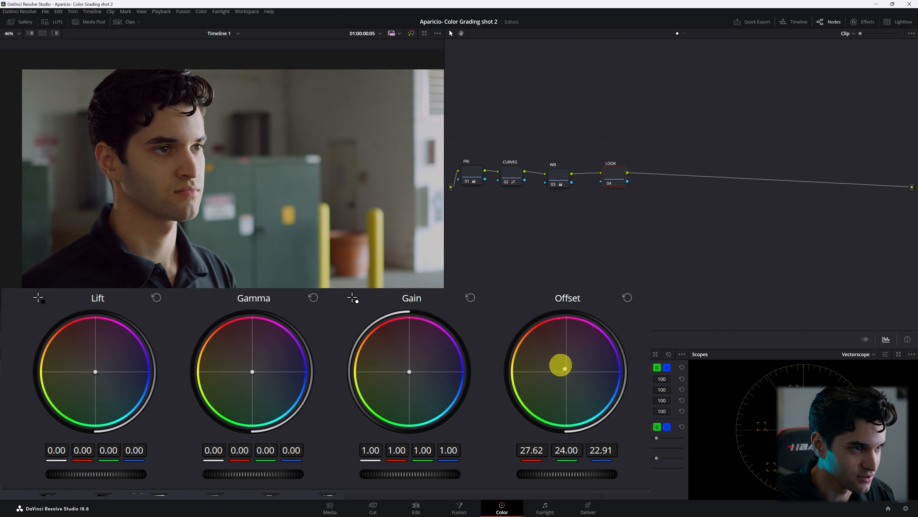
- Warm the LOOK node's offset toward orange and add a slight shadow tint on the Lift wheel
drag(561, 365, 571, 370)
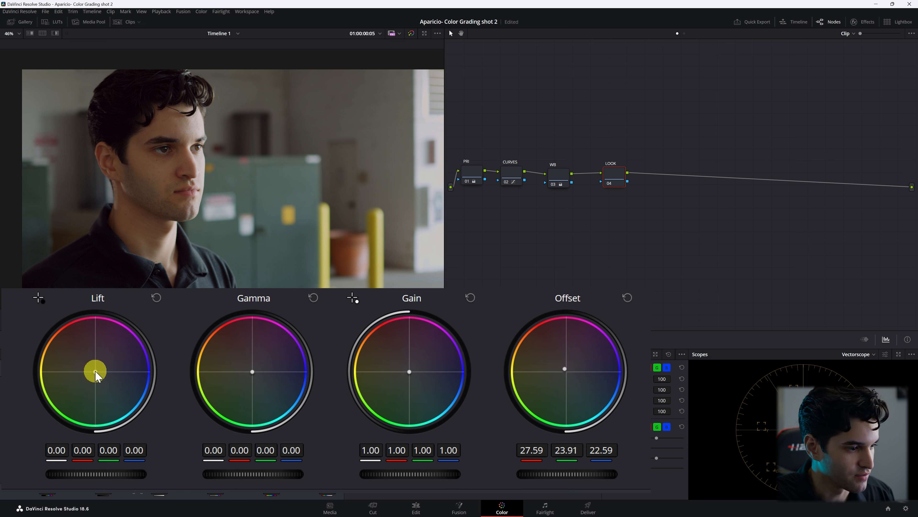
drag(95, 373, 97, 369)
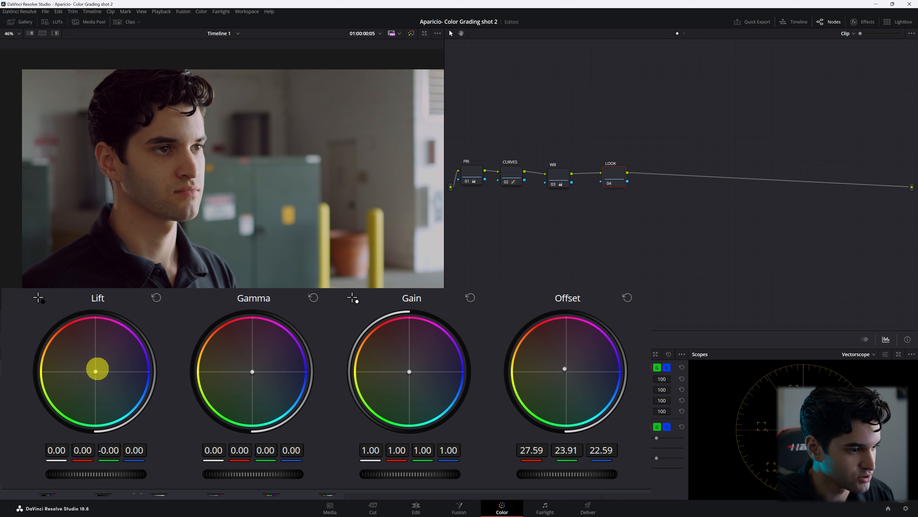
drag(97, 369, 104, 365)
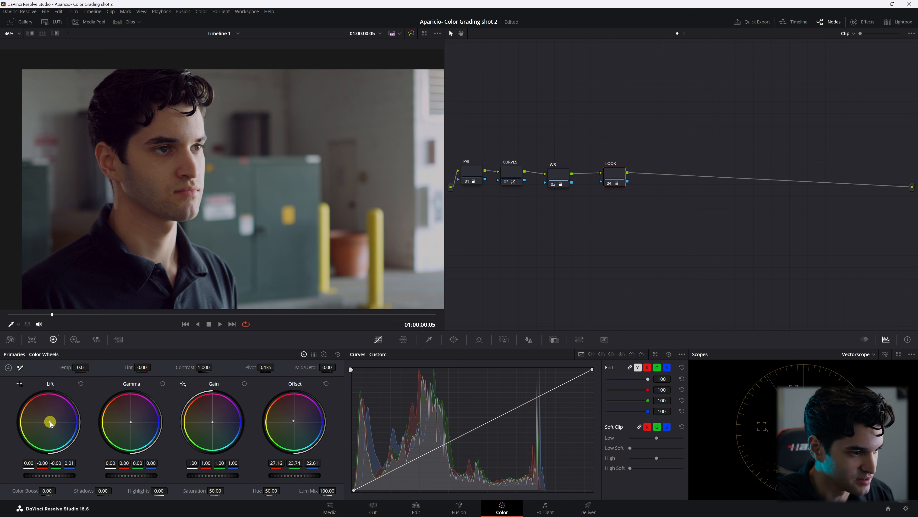
drag(51, 424, 49, 423)
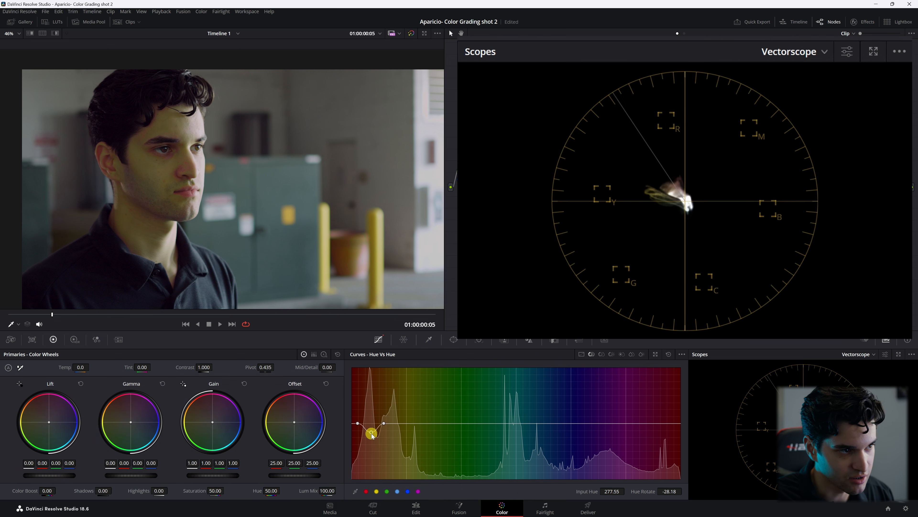
- Drag the Hue vs Hue middle point up and down to rotate the orange skin hues both ways
drag(372, 433, 372, 438)
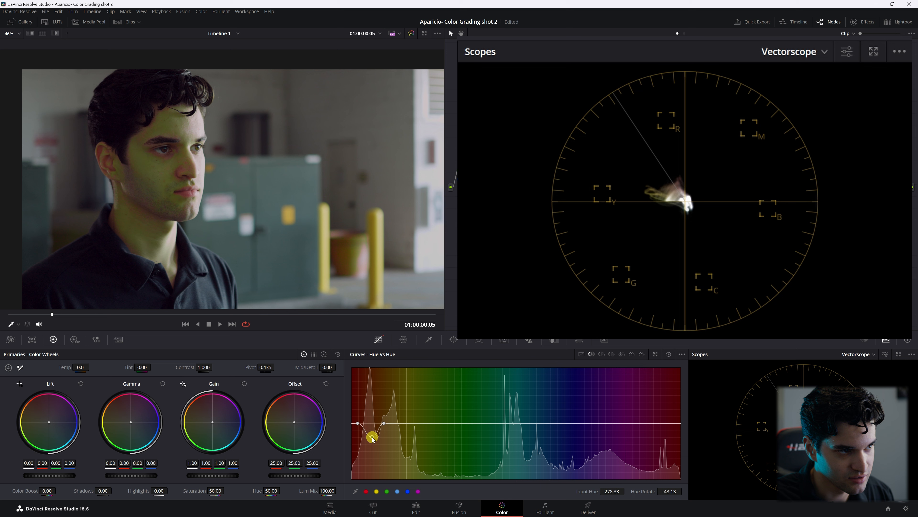
drag(373, 436, 378, 412)
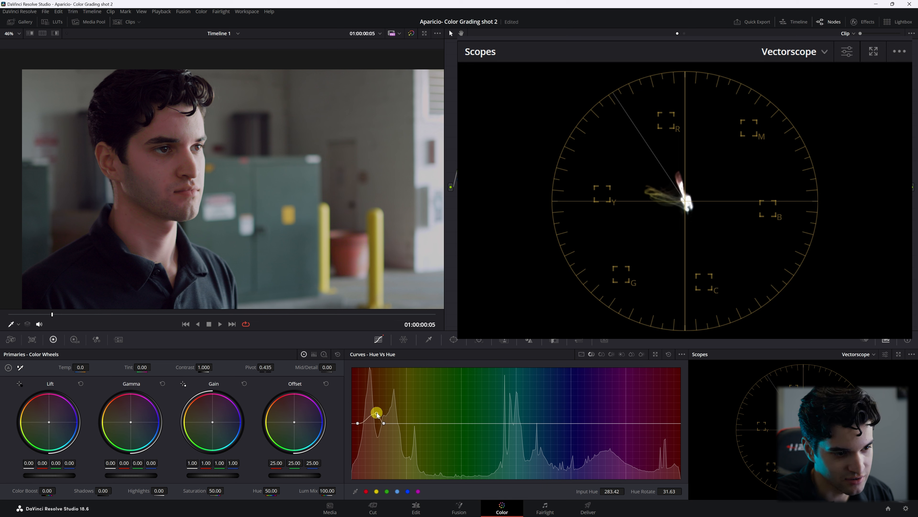
drag(376, 411, 371, 436)
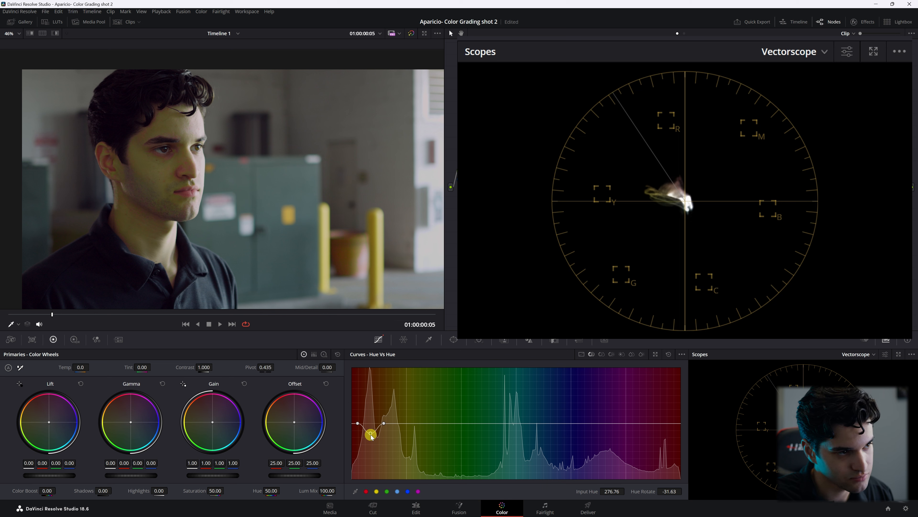
drag(371, 436, 370, 414)
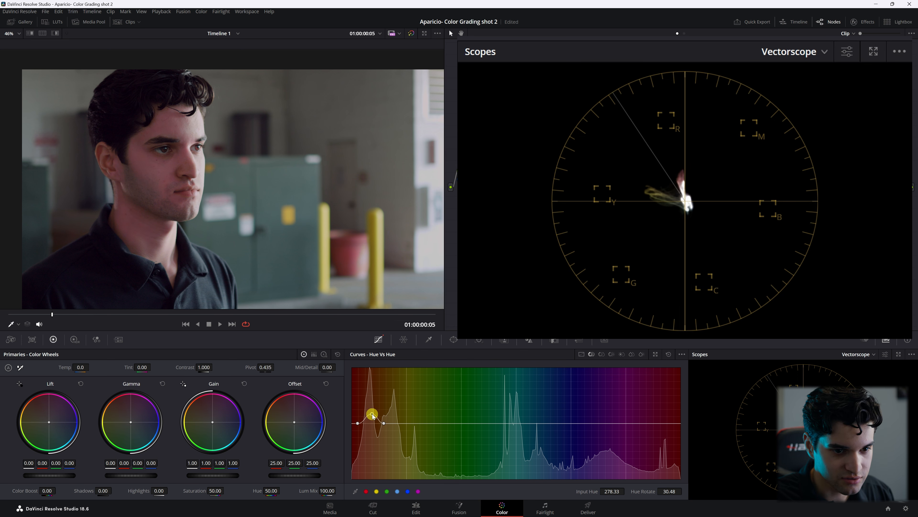
drag(372, 415, 375, 428)
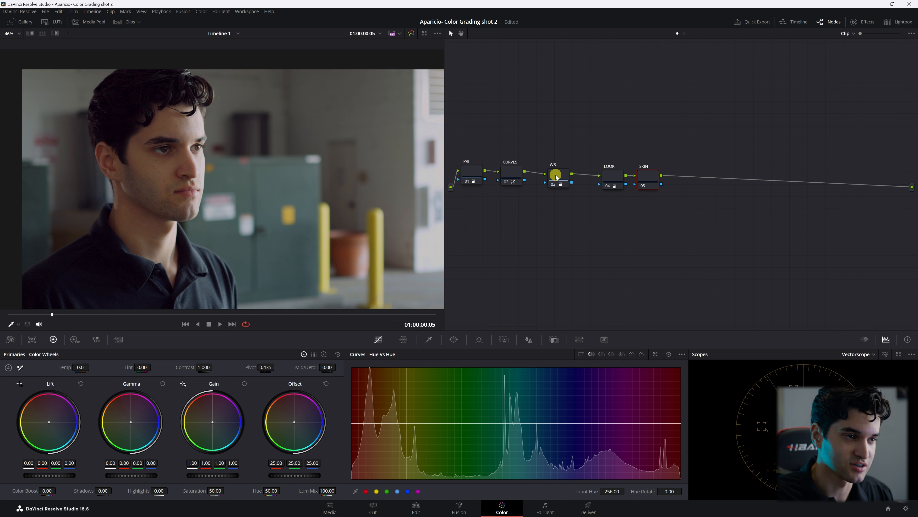
mouse_move(556, 175)
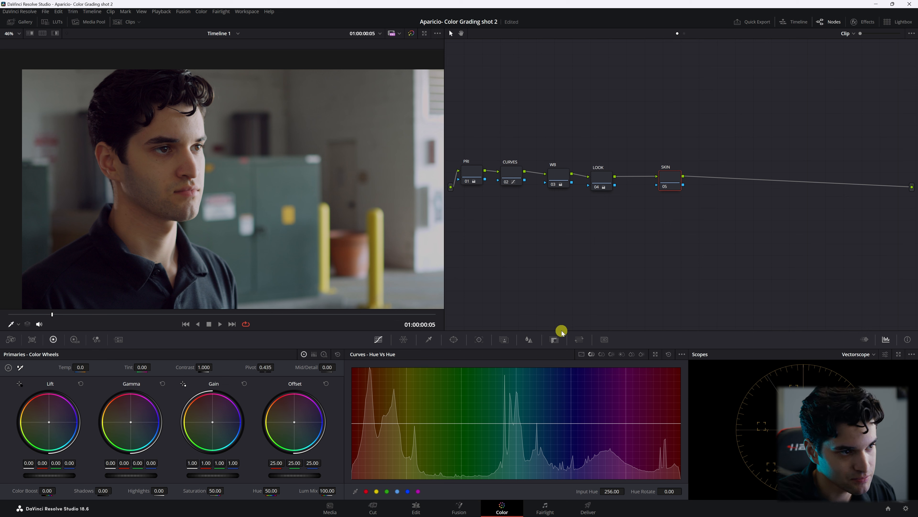
- Add a circular power window to the current node from the Window palette
click(454, 339)
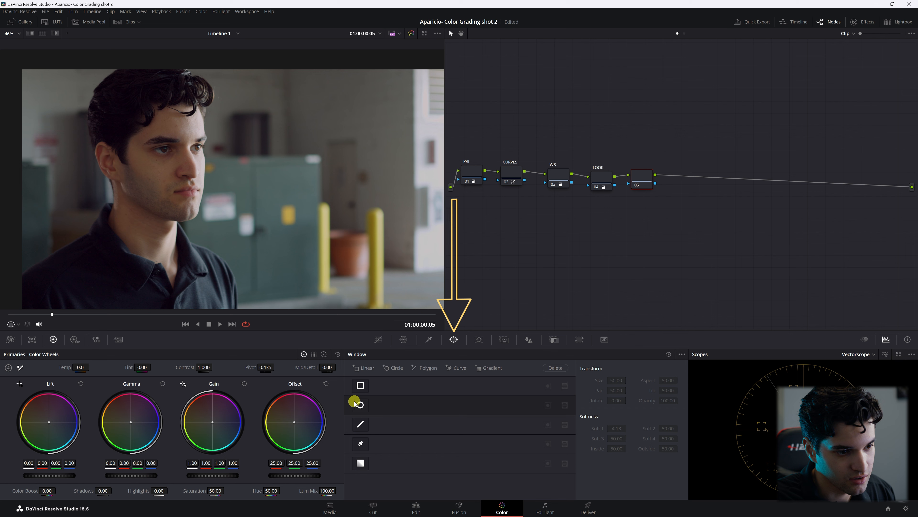
click(359, 404)
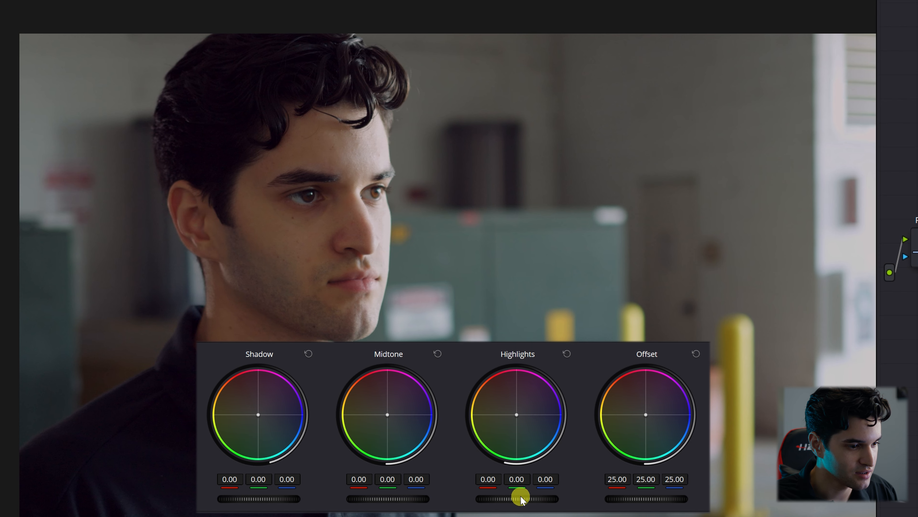
- Set the log wheels to Highlights 0.11, Midtone -0.01 and Shadow -0.03 for the face
drag(519, 497, 533, 497)
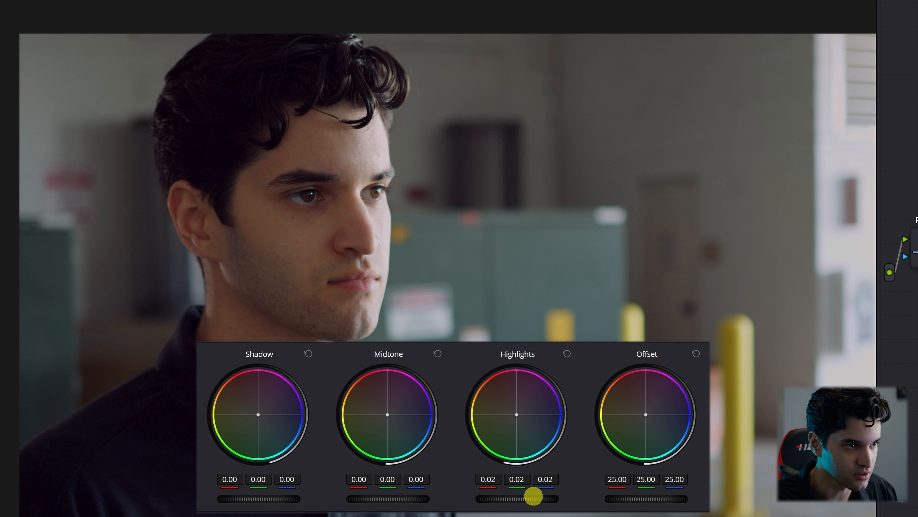
drag(534, 497, 540, 502)
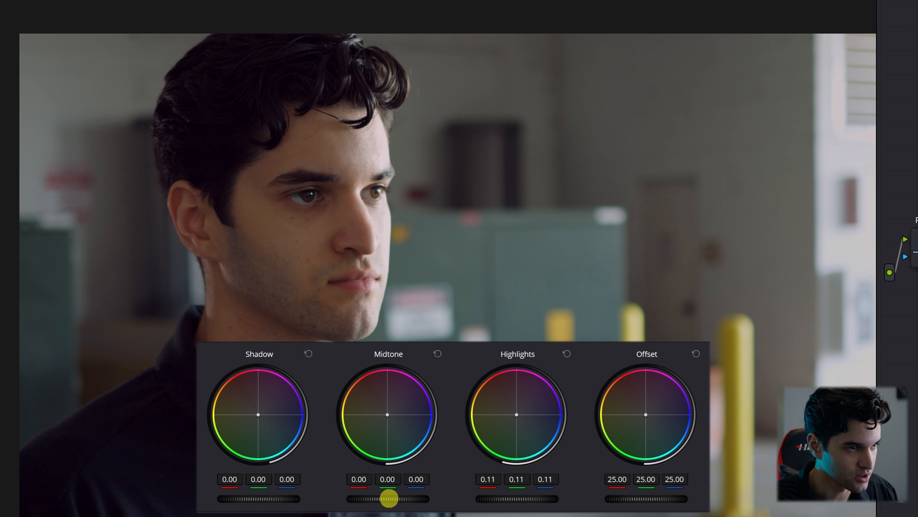
drag(389, 498, 368, 499)
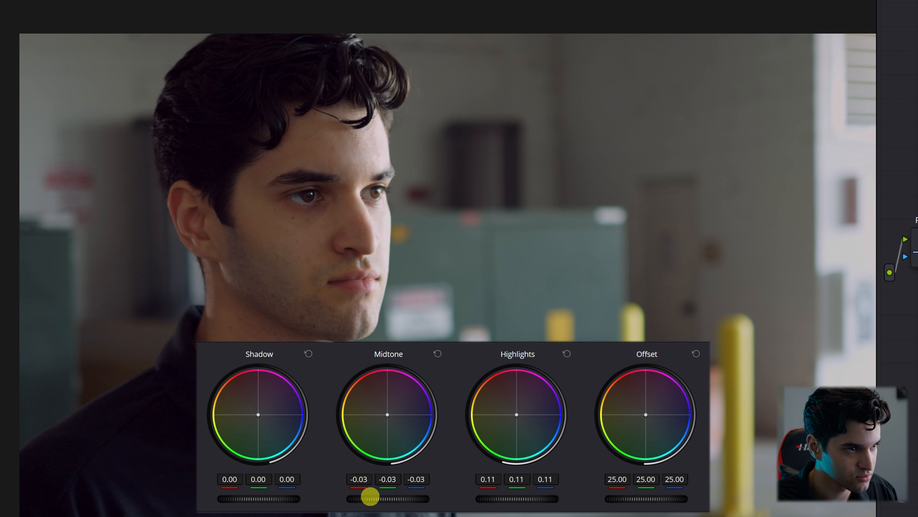
drag(370, 497, 368, 497)
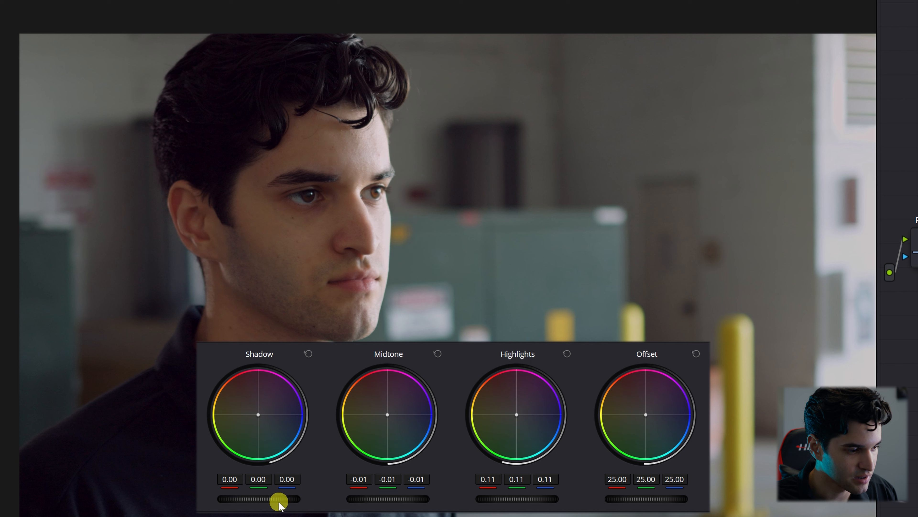
drag(280, 499, 260, 499)
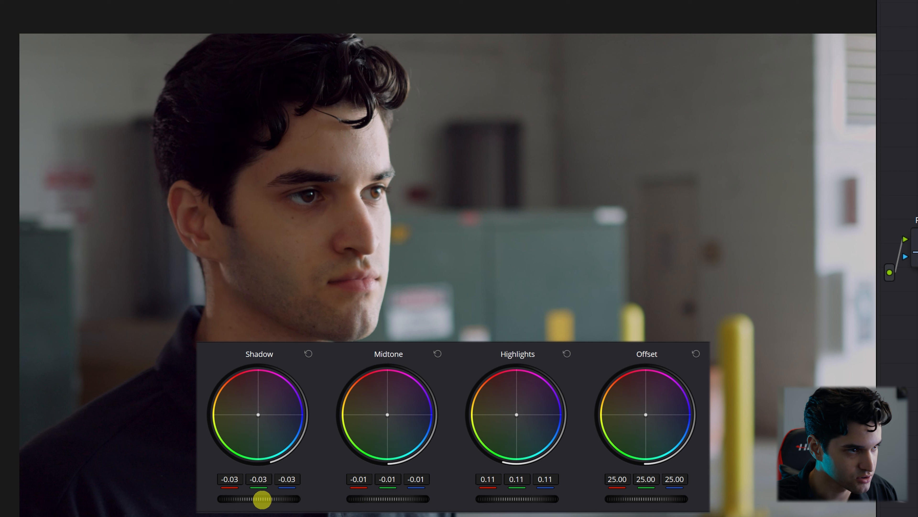
drag(260, 499, 269, 498)
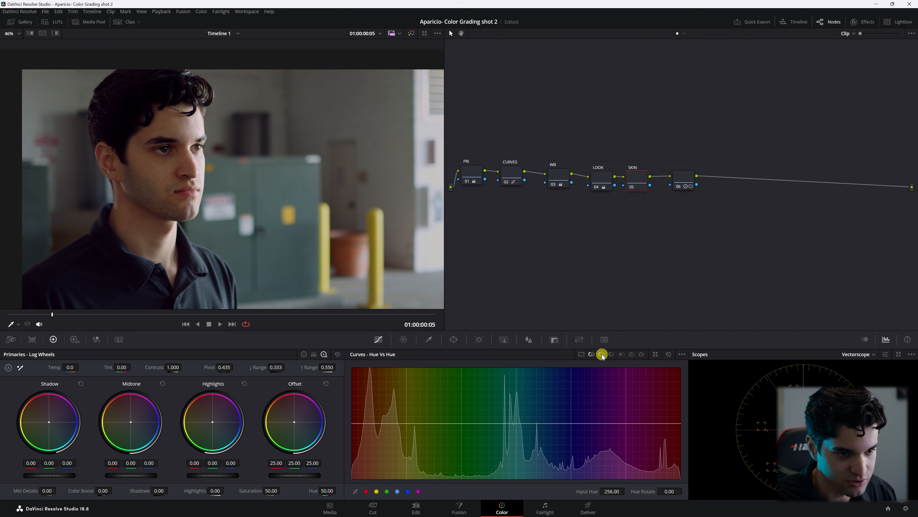
- Switch the Curves palette to Hue vs Sat for desaturating the skin hues
click(602, 354)
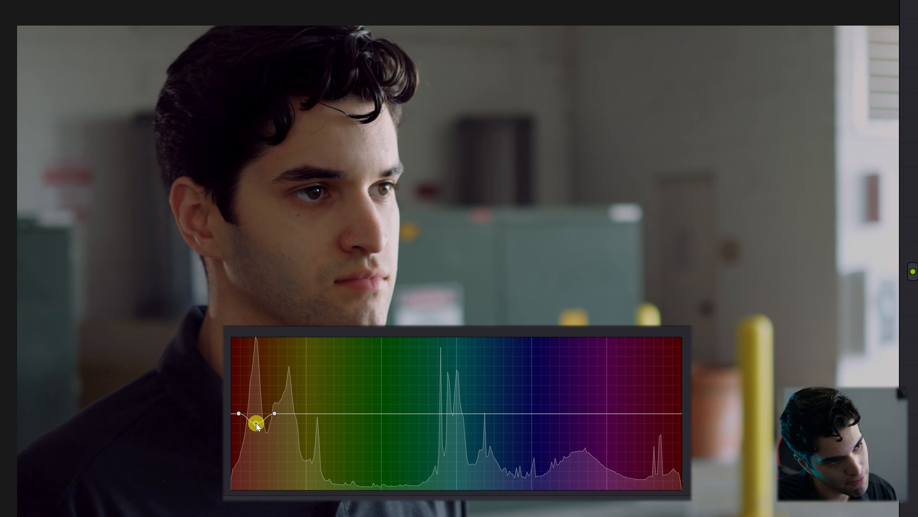
- Add a parallel node beside node 06 and give it a Circle power window
right_click(683, 176)
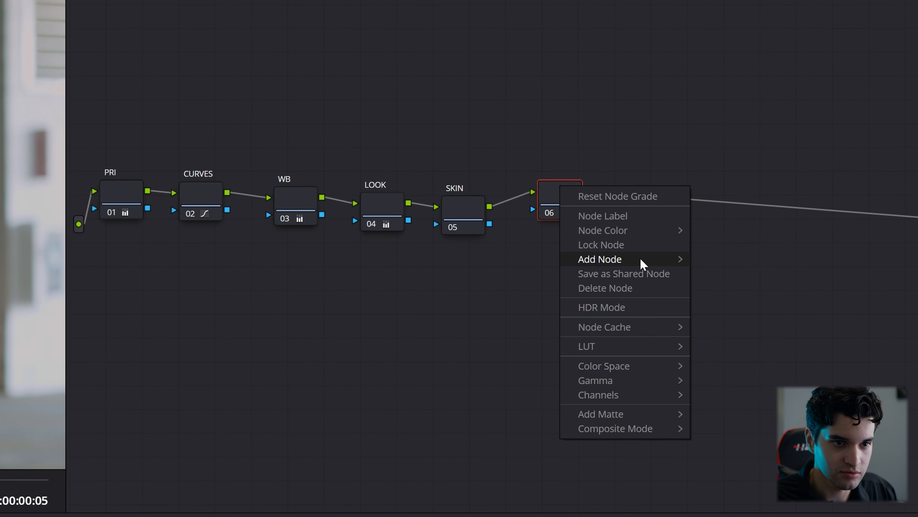
click(600, 259)
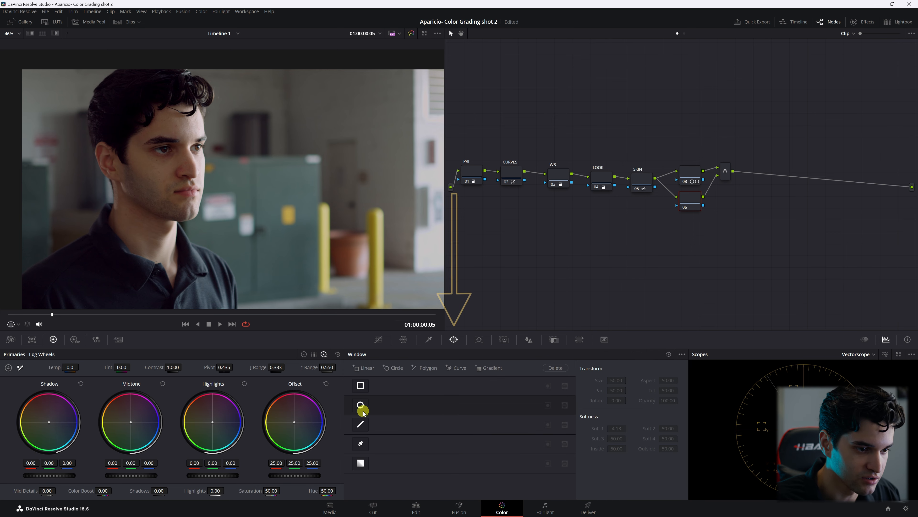
click(361, 405)
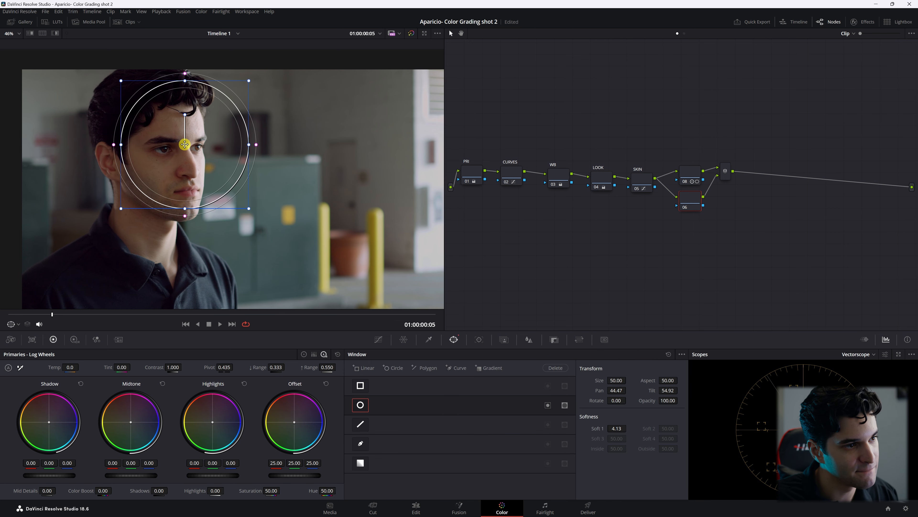
- Reshape the window into a large soft oval (softness ~9.66) and centre it on the face
drag(185, 144, 187, 244)
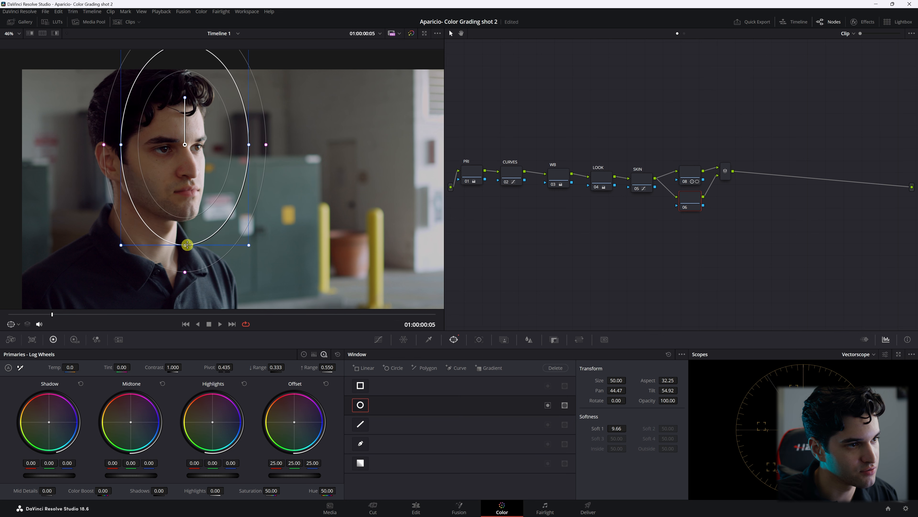
drag(187, 245, 295, 158)
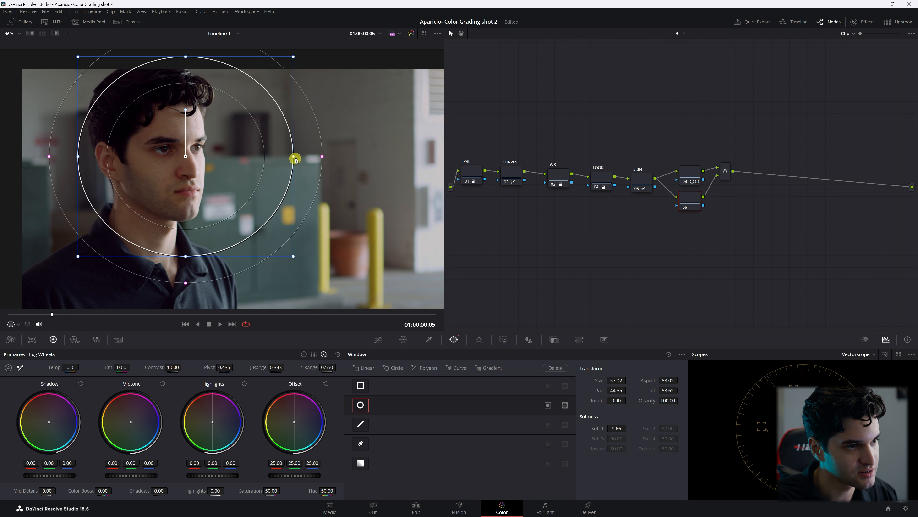
drag(295, 159, 332, 162)
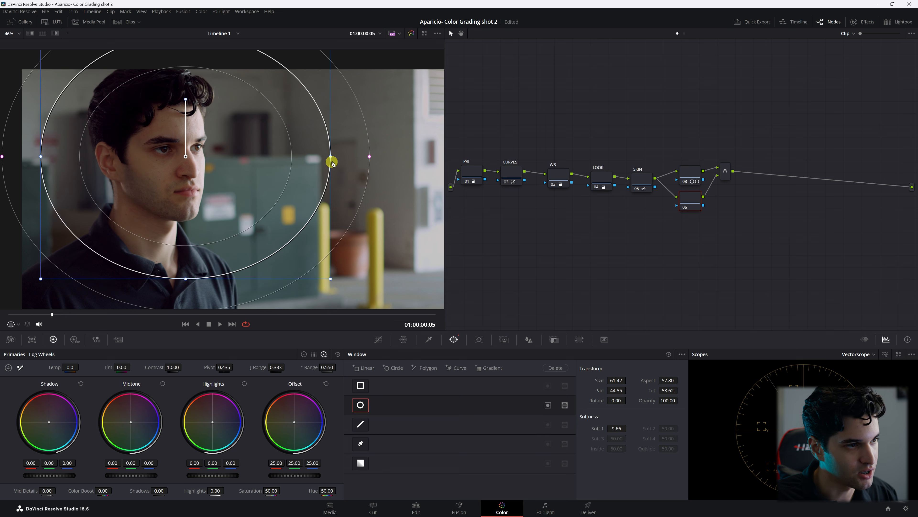
drag(332, 163, 159, 154)
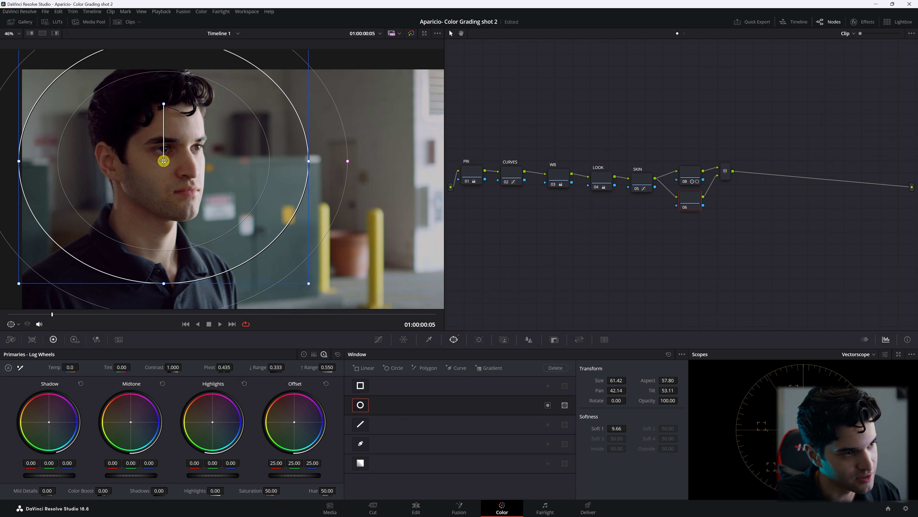
drag(162, 161, 201, 157)
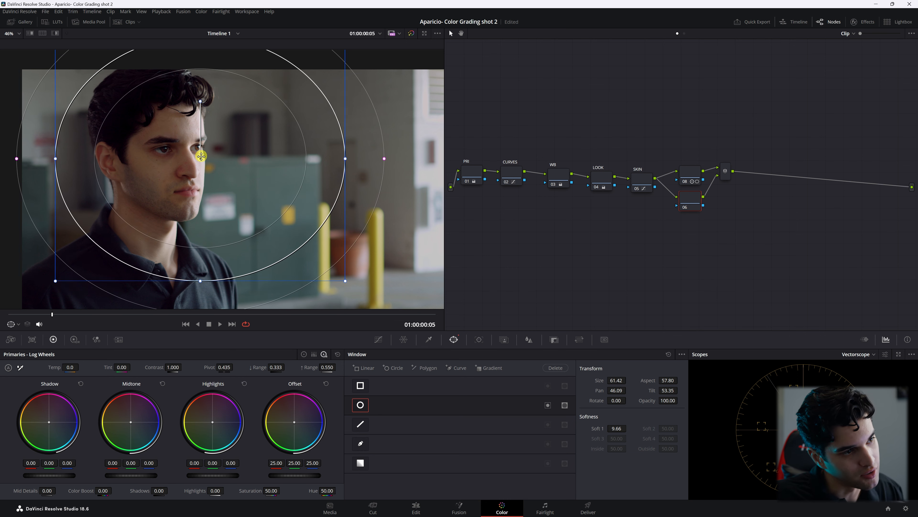
drag(201, 156, 193, 158)
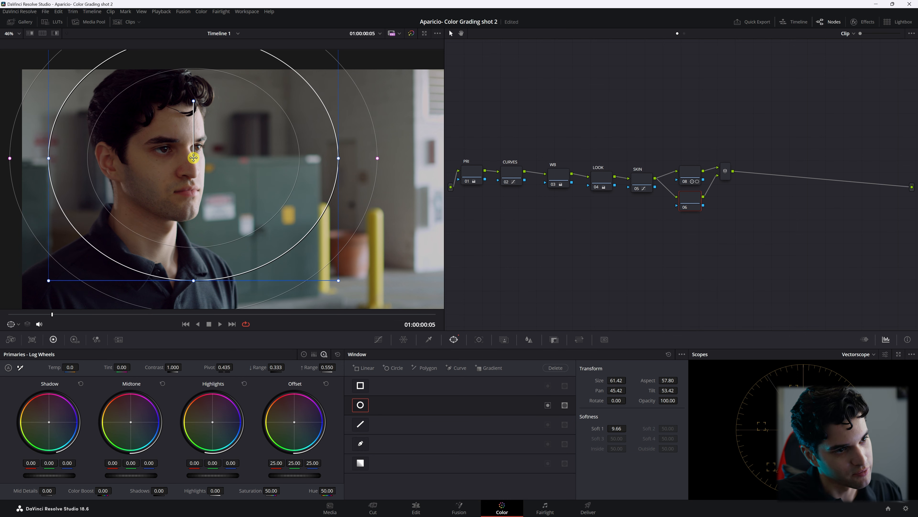
drag(192, 157, 197, 163)
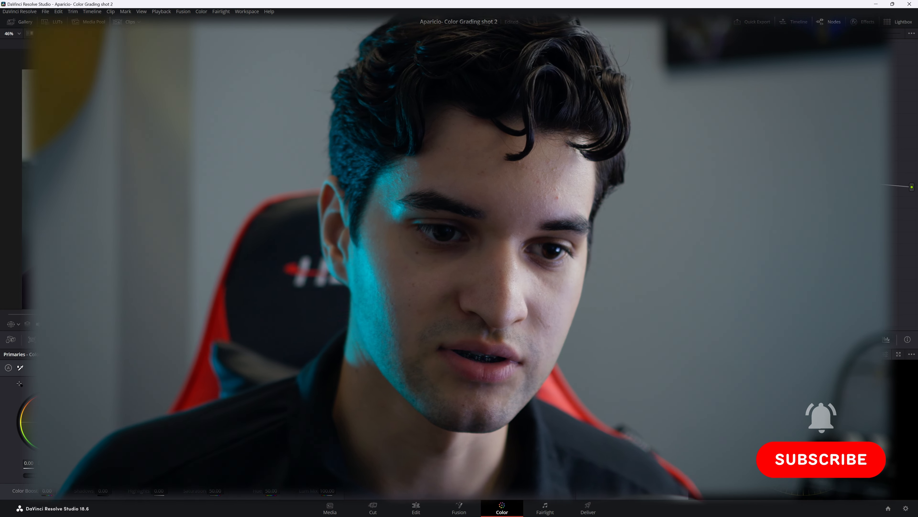
click(821, 459)
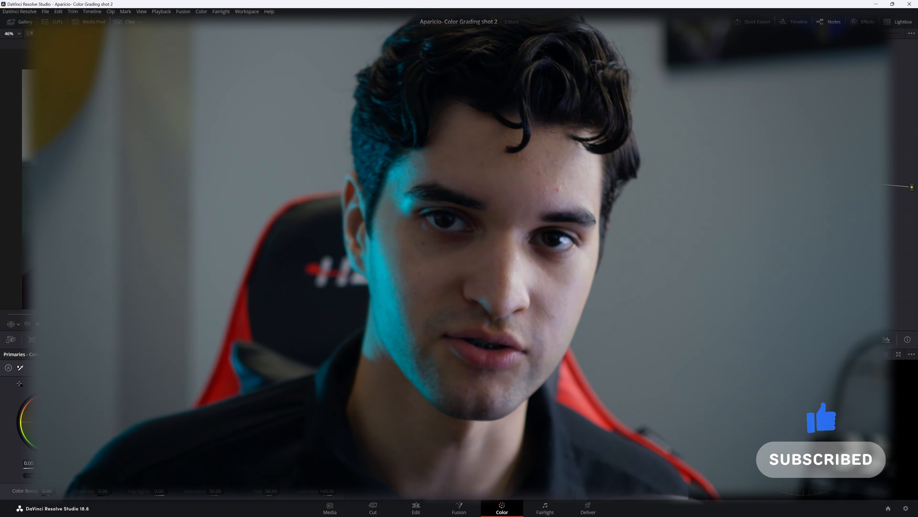